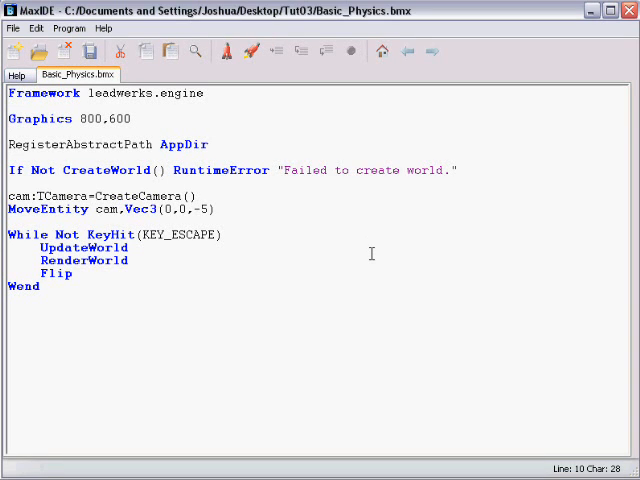
{"action": "mouse_move", "coordinate": [316, 238]}
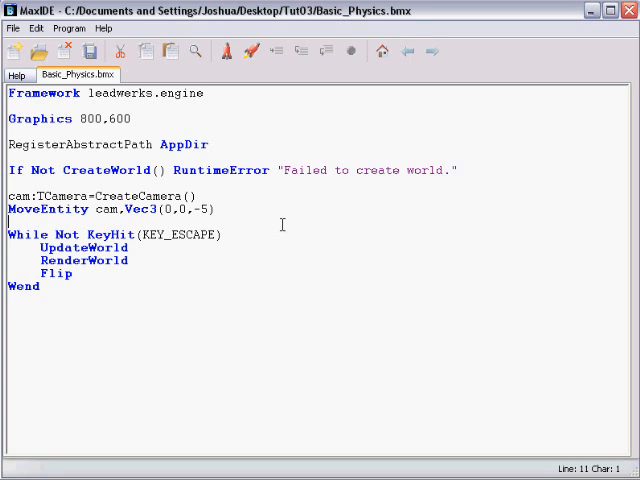
{"action": "mouse_move", "coordinate": [112, 294]}
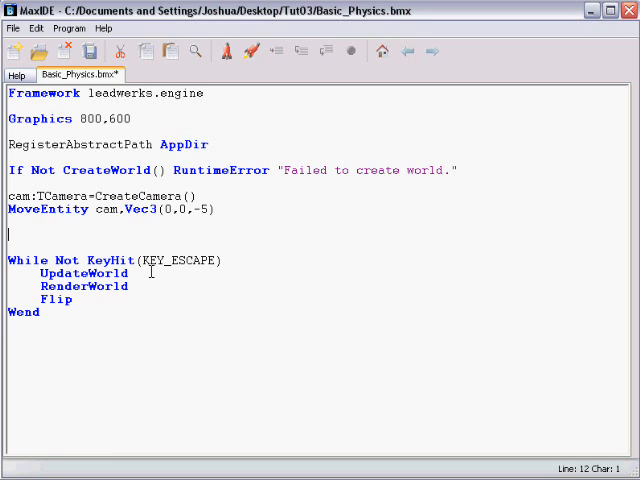
Add body:TBody=CreateBodyBox() and SetBodyMass body,1 below the MoveEntity line
{"action": "type", "text": "b"}
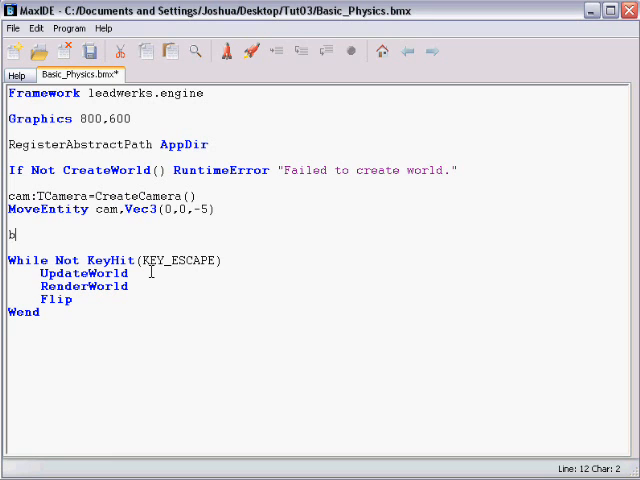
{"action": "type", "text": "ody:TBody=Create"}
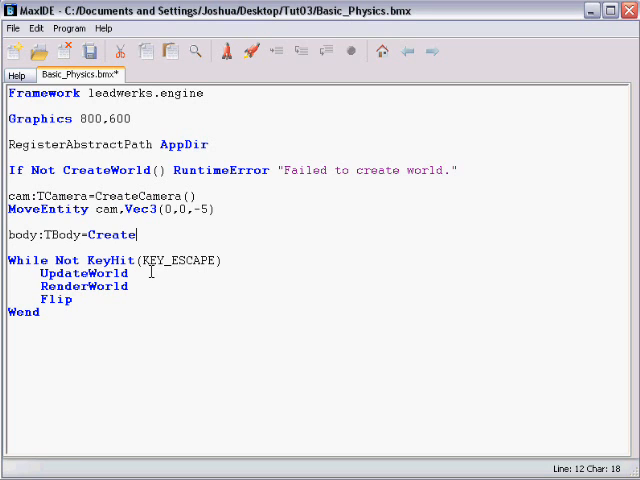
{"action": "type", "text": "BodyBox("}
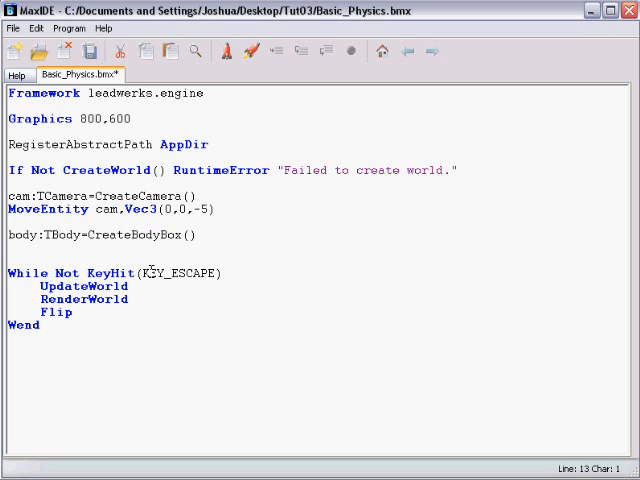
{"action": "type", "text": "SetB"}
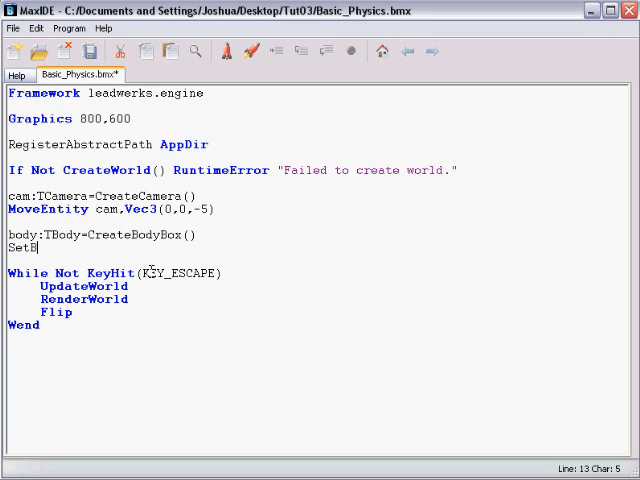
{"action": "type", "text": "odyMass"}
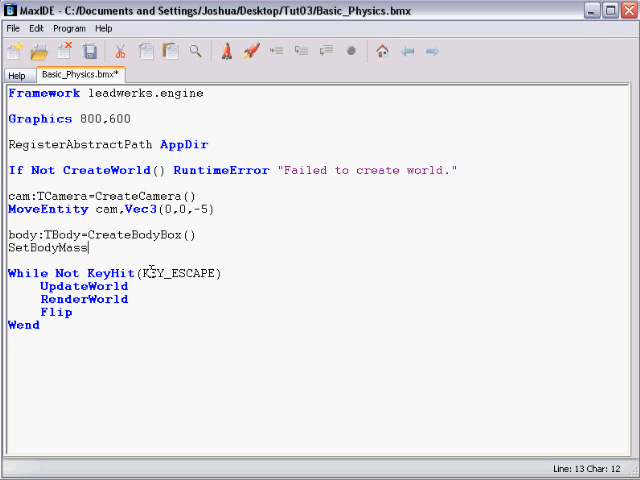
{"action": "type", "text": "bi1"}
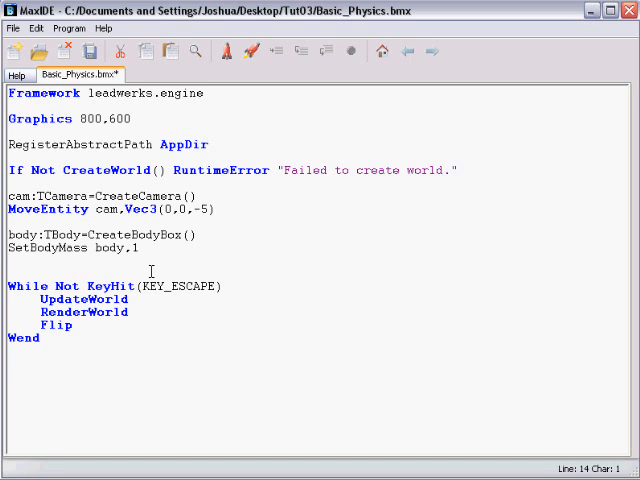
Add a DebugPhysics 1 line after the body mass code
{"action": "key", "text": "Return"}
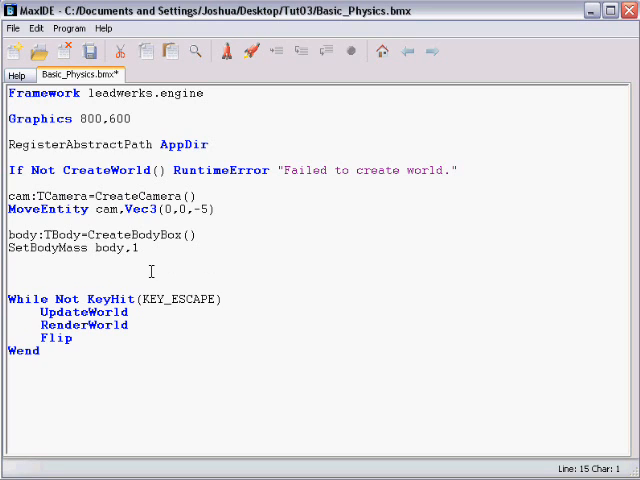
{"action": "type", "text": "De"}
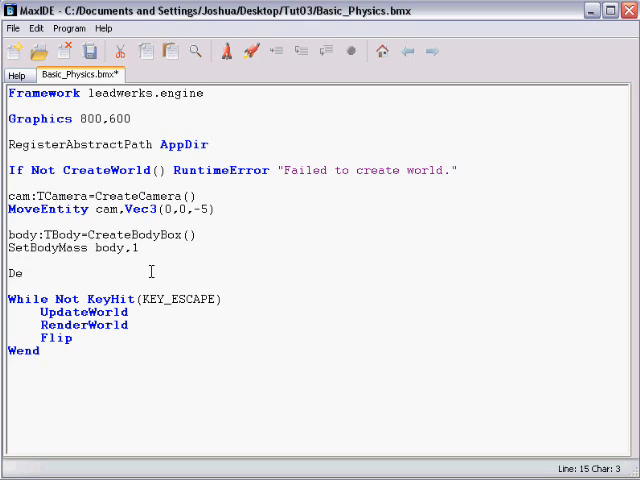
{"action": "type", "text": "bug"}
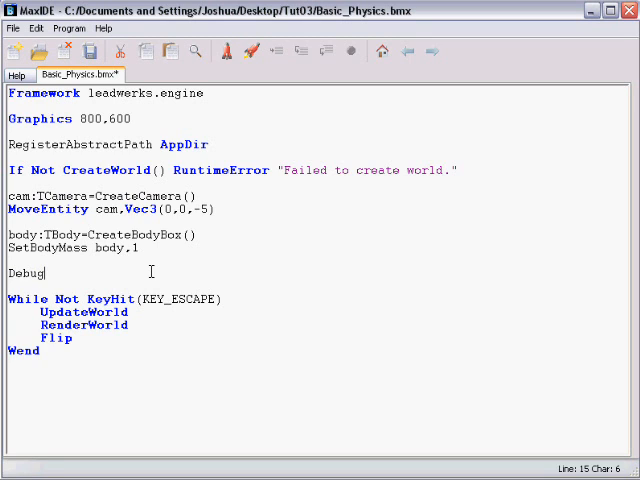
{"action": "type", "text": "Physics"}
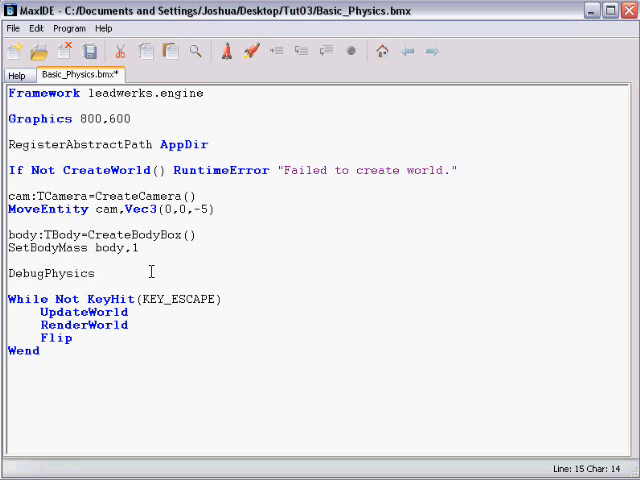
{"action": "type", "text": "1"}
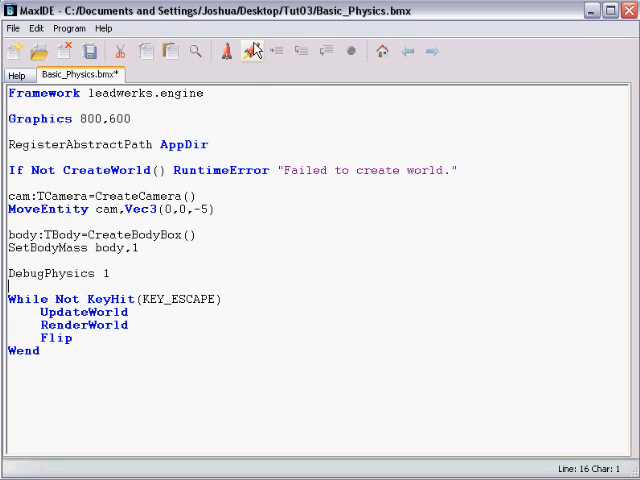
Change the Graphics resolution from 800 wide to 640,480
{"action": "double_click", "coordinate": [90, 118]}
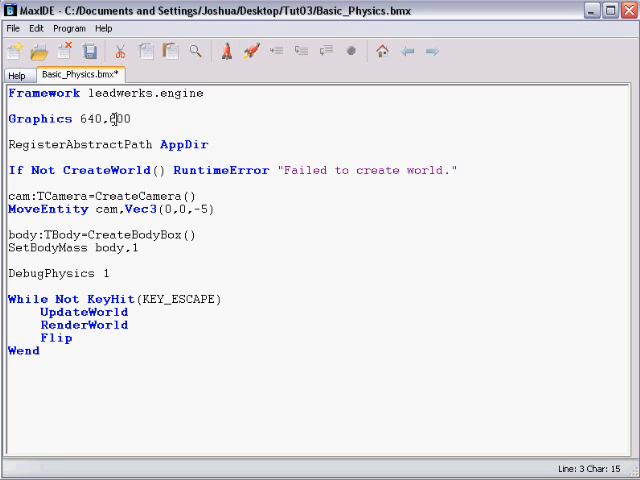
{"action": "type", "text": "480"}
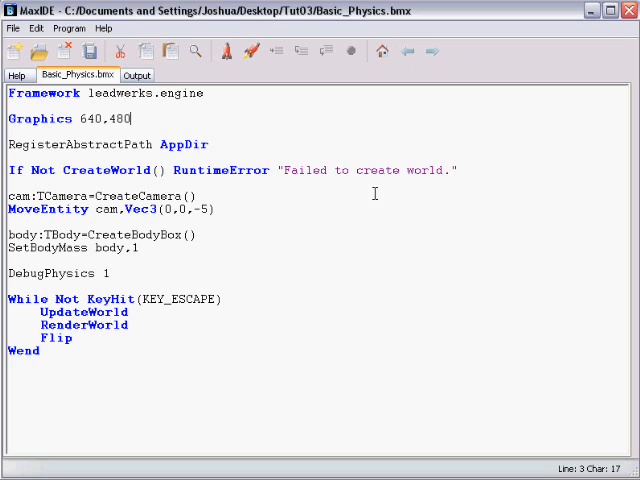
Add ground:TBody=CreateBodyBox(10,0.1,10) after the body mass line
{"action": "left_click", "coordinate": [10, 260]}
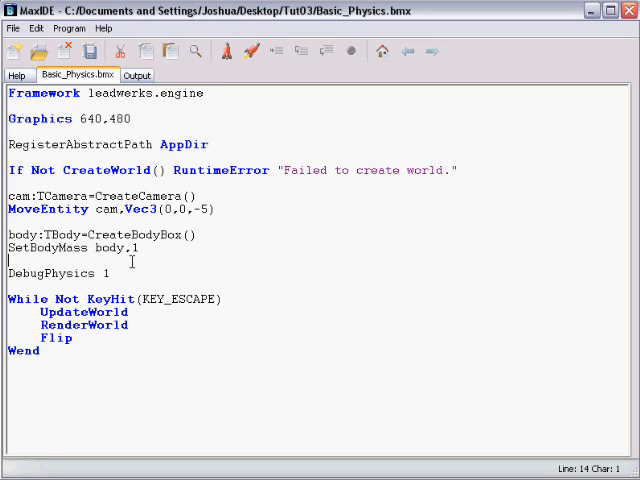
{"action": "key", "text": "Return"}
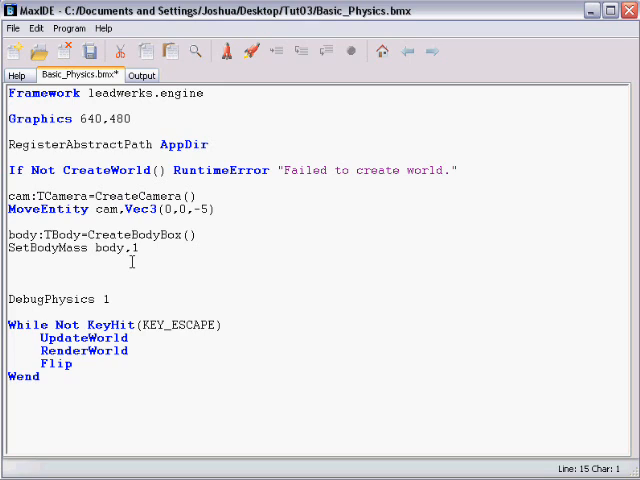
{"action": "type", "text": "ground"}
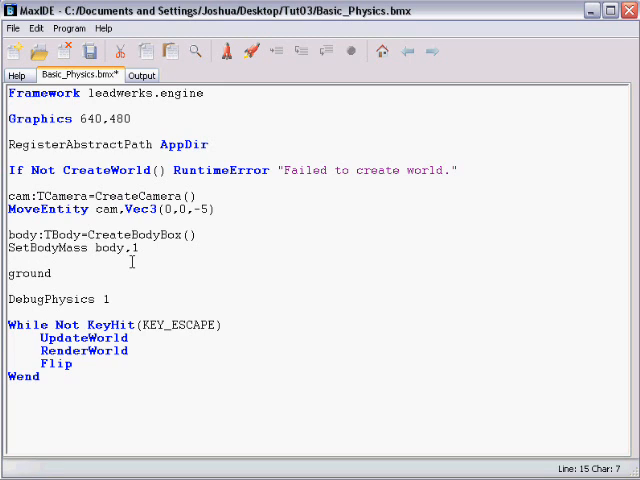
{"action": "type", "text": ":TBody"}
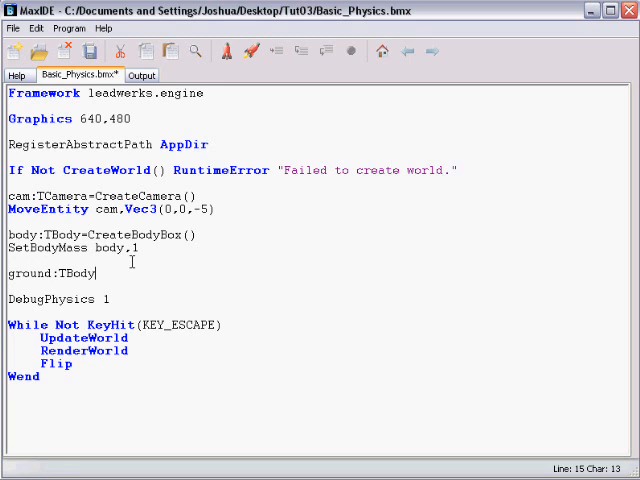
{"action": "type", "text": "=CreateB"}
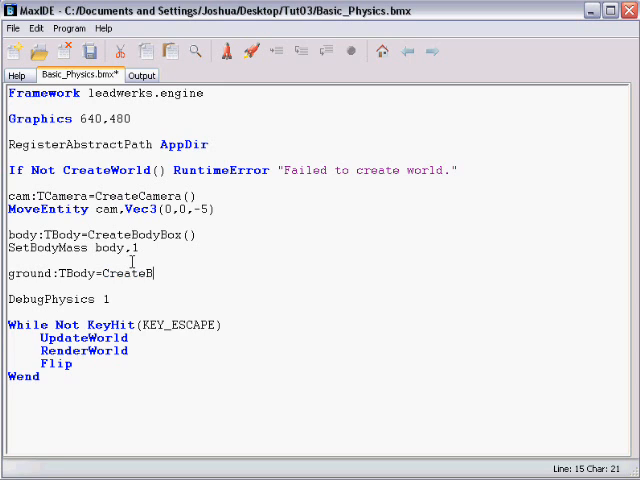
{"action": "type", "text": "odyBox("}
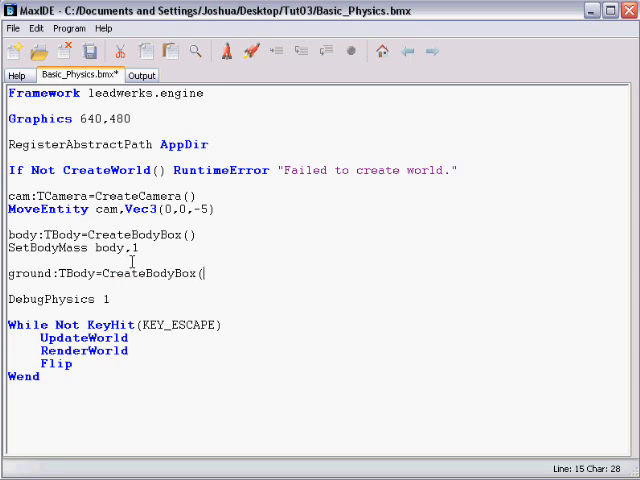
{"action": "type", "text": ")"}
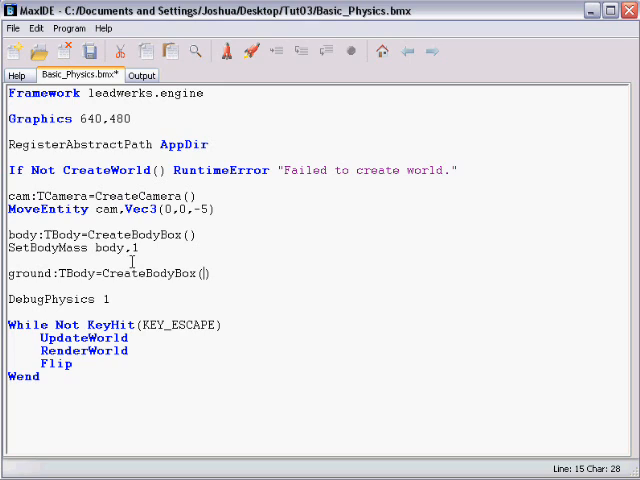
{"action": "type", "text": "10,0.1,10"}
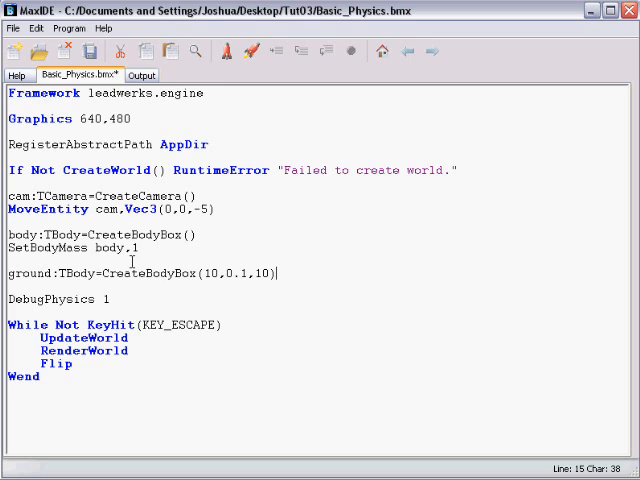
Add PositionEntity ground,Vec3(0,-1,0) on the next line
{"action": "key", "text": "Return"}
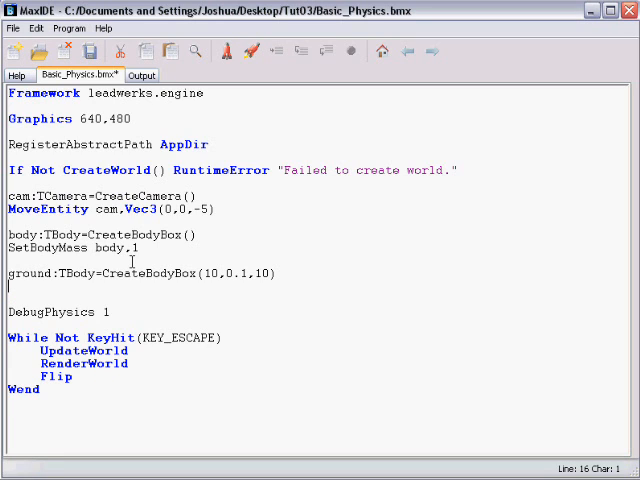
{"action": "type", "text": "positionEntity ve"}
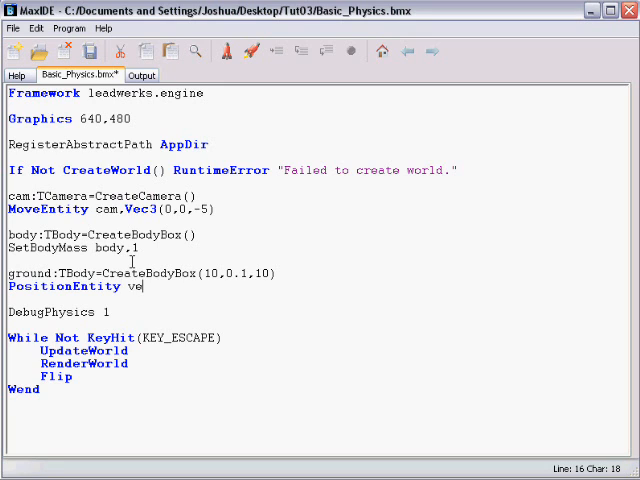
{"action": "type", "text": "ground,"}
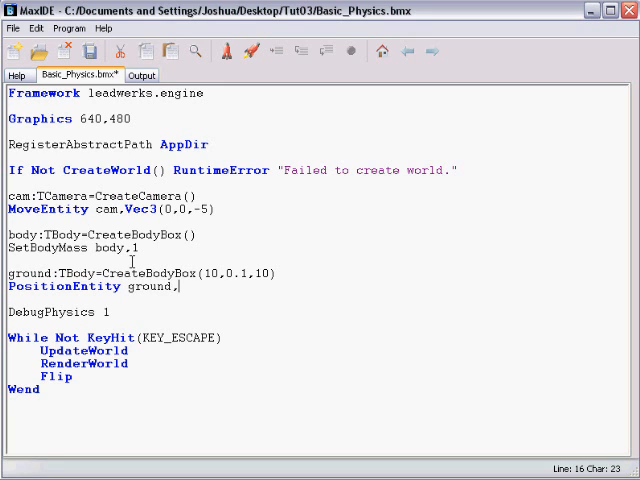
{"action": "type", "text": "Vec3()"}
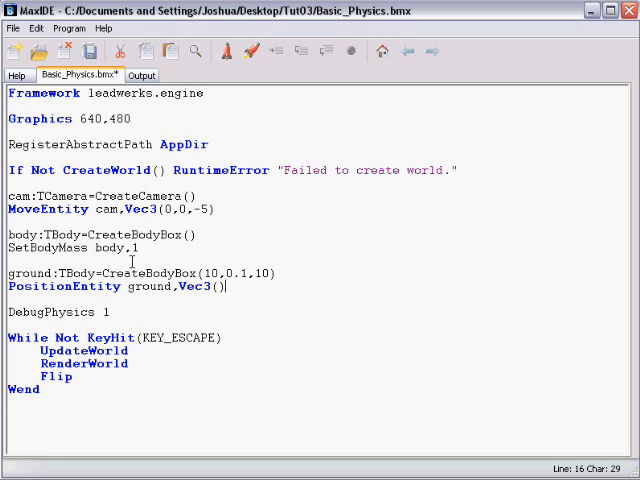
{"action": "type", "text": "0,-1"}
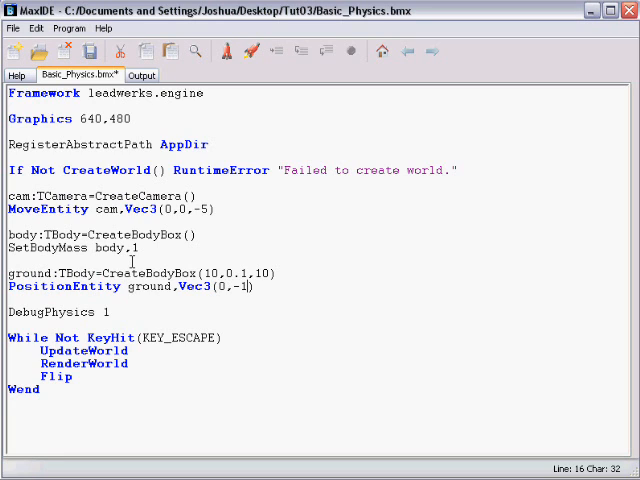
{"action": "type", "text": ",0"}
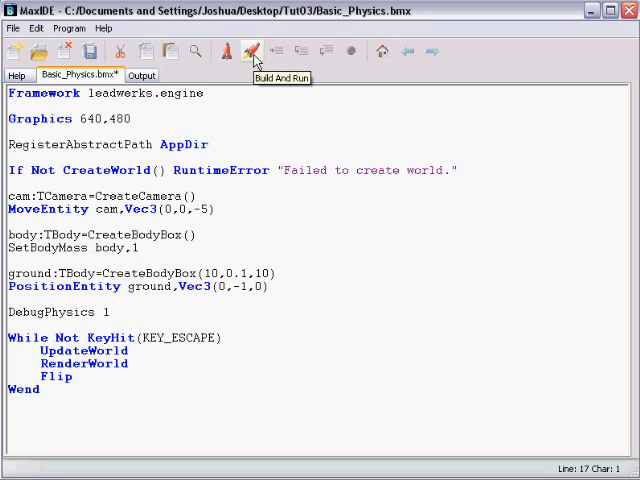
{"action": "left_click", "coordinate": [252, 52]}
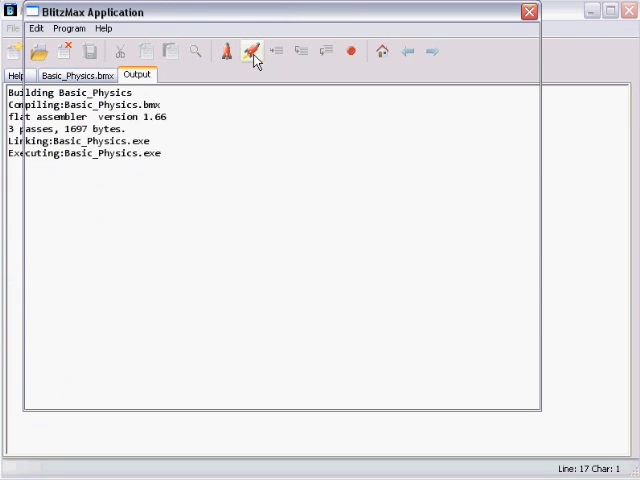
{"action": "left_click", "coordinate": [252, 50]}
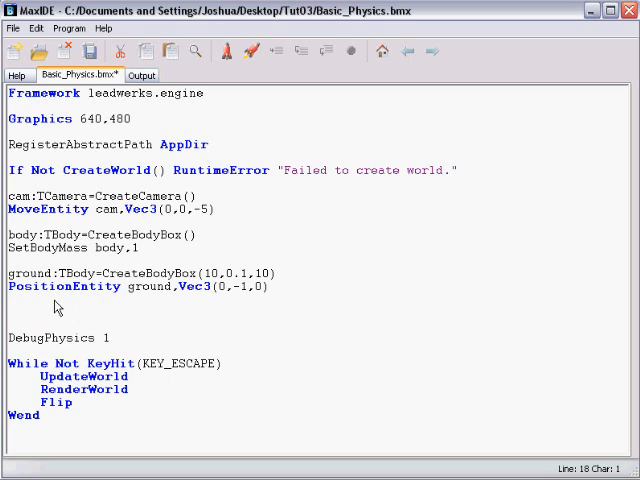
Add EntityType body,1 and EntityType ground,1 above DebugPhysics 1
{"action": "type", "text": "EntityType body"}
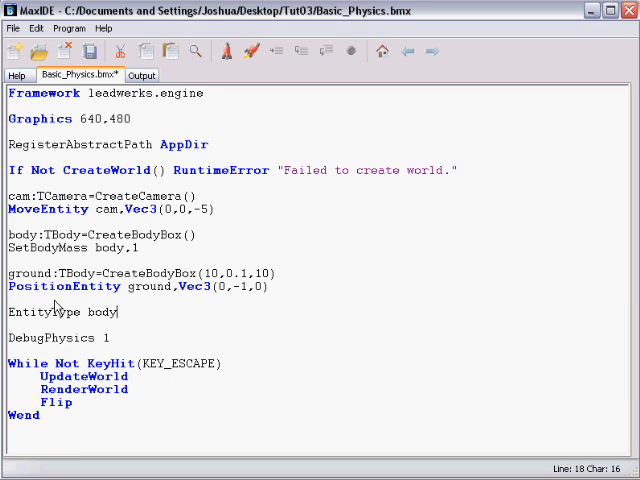
{"action": "type", "text": ",1"}
{"action": "type", "text": "EntityType"}
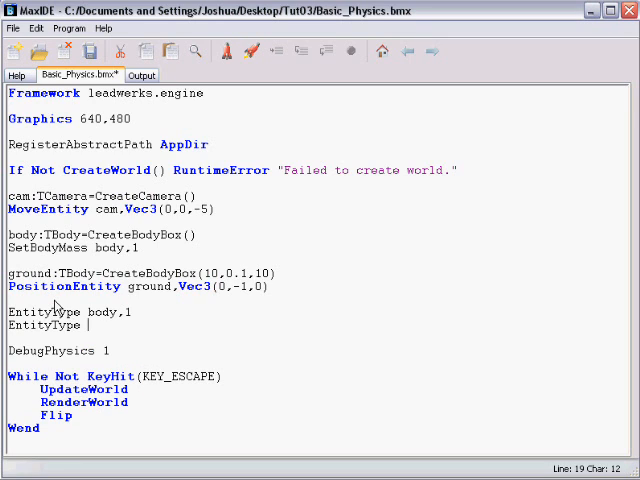
{"action": "type", "text": "ground,1"}
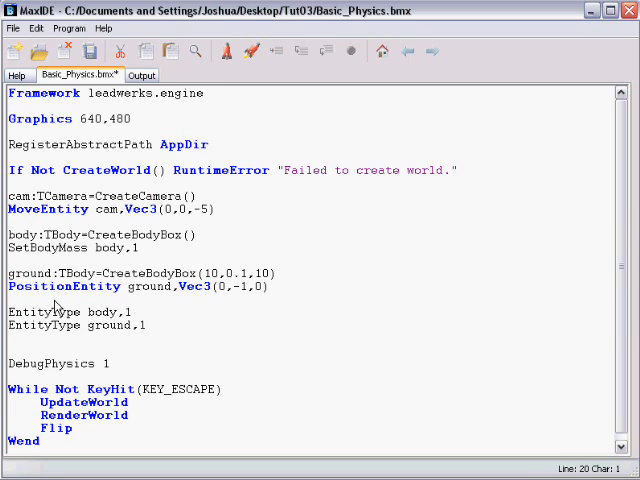
Add Collisions 1,1,True to enable collisions between type 1 entities
{"action": "type", "text": "Collisio"}
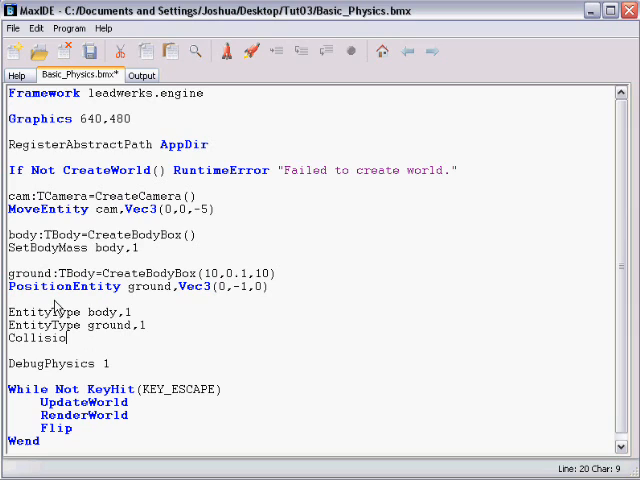
{"action": "type", "text": "ns"}
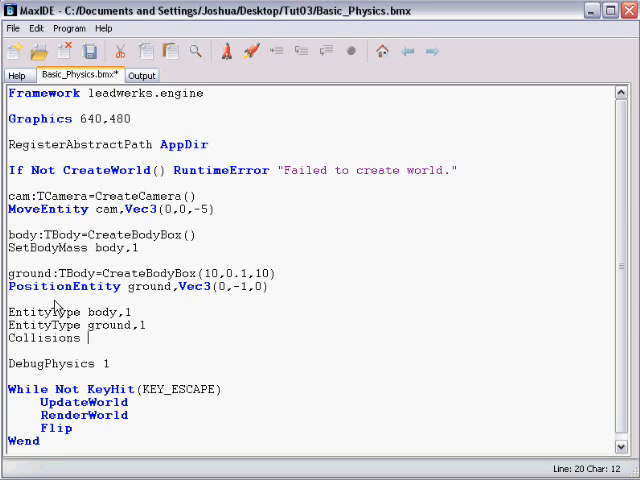
{"action": "type", "text": "1"}
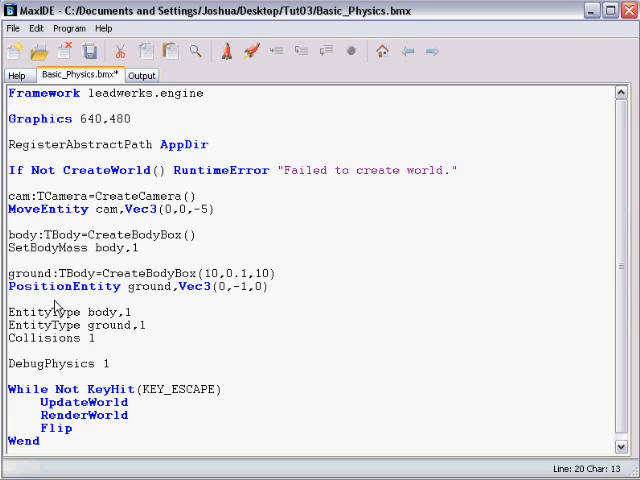
{"action": "type", "text": ","}
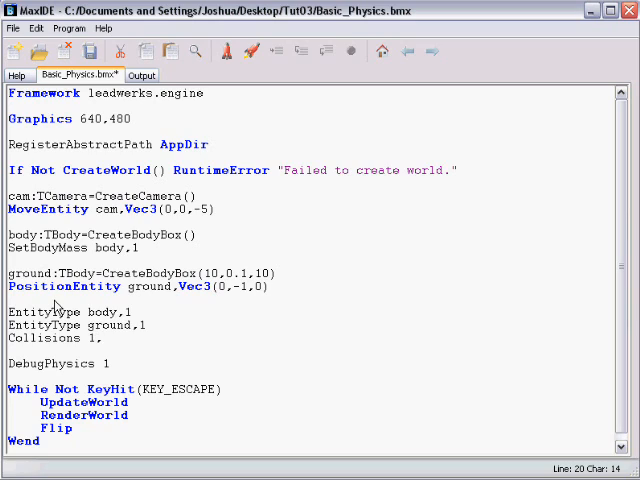
{"action": "type", "text": ",true"}
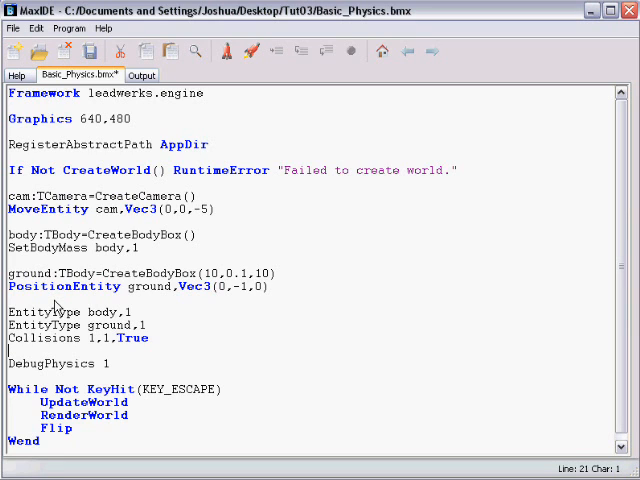
{"action": "scroll", "scroll_direction": "up", "scroll_amount": 3}
{"action": "type", "text": "2"}
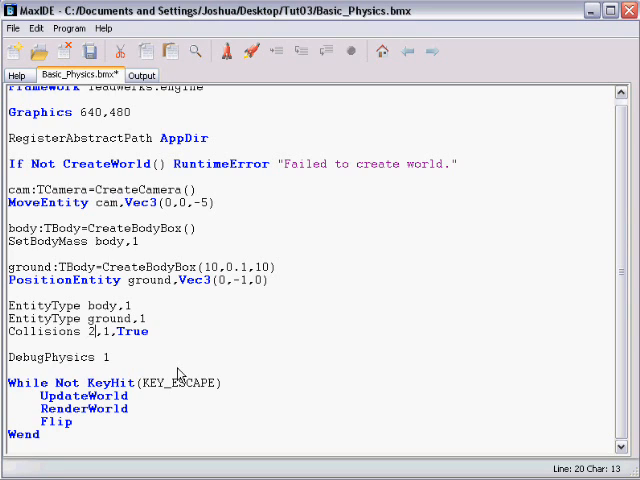
Build and run to see the box land on the ground, then add blank lines before EntityType
{"action": "type", "text": "1"}
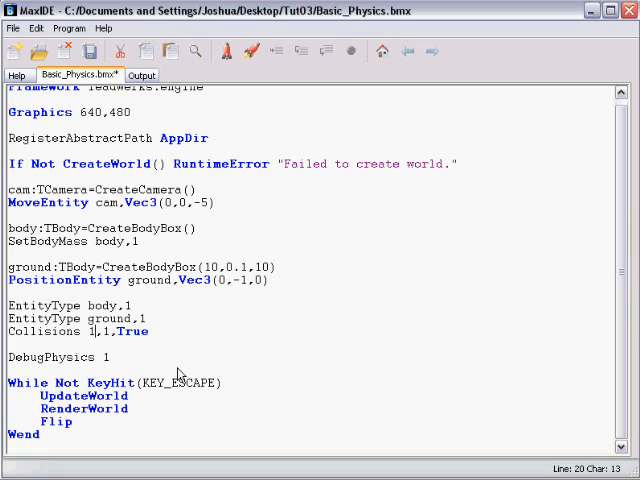
{"action": "left_click", "coordinate": [8, 344]}
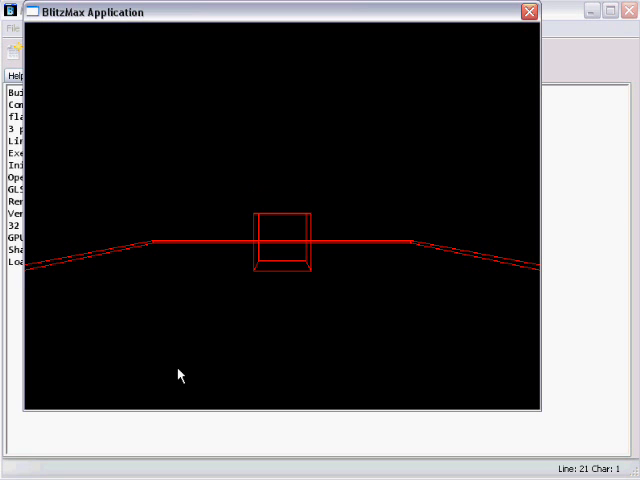
{"action": "mouse_move", "coordinate": [280, 248]}
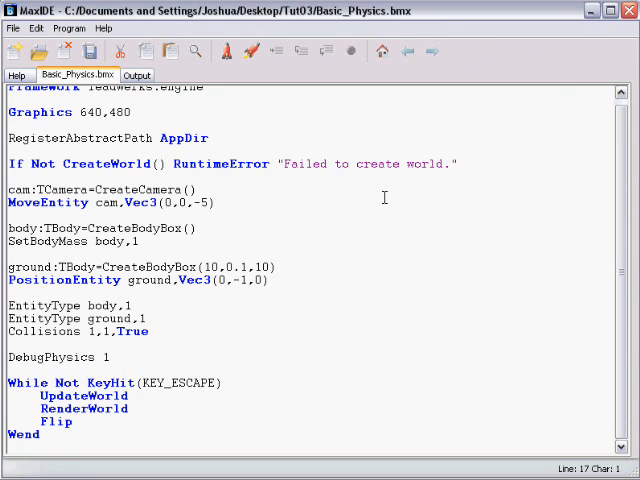
{"action": "key", "text": "Return"}
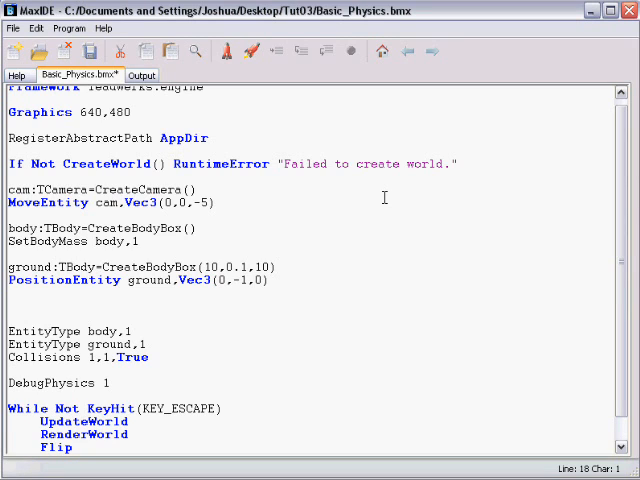
Add body2:TBody=CreateBodyBox() and SetBodyMass body2,1
{"action": "type", "text": "body2"}
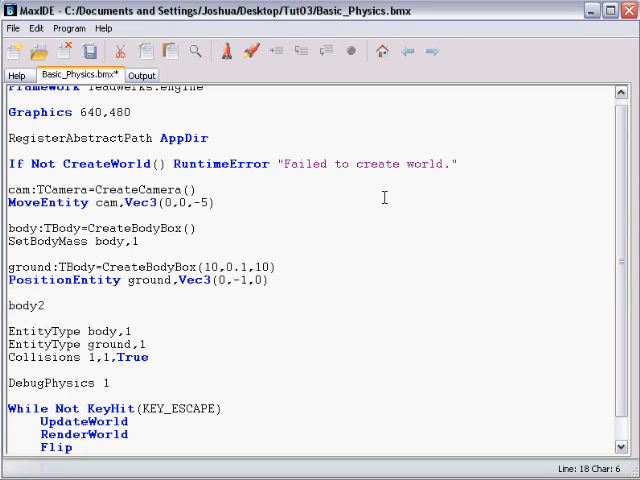
{"action": "type", "text": ":TBody"}
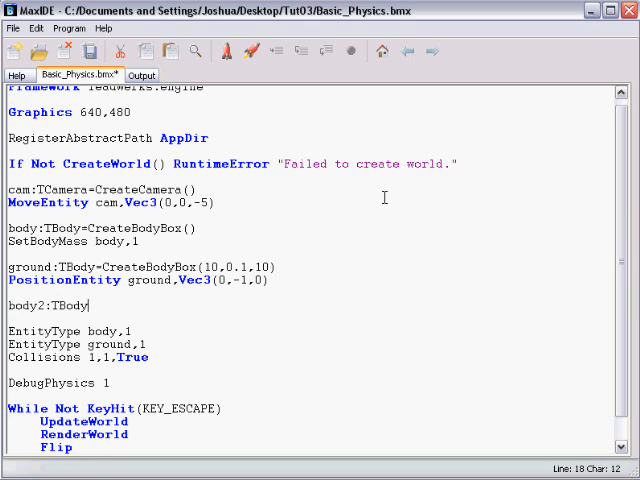
{"action": "type", "text": "=CreateBodyBox("}
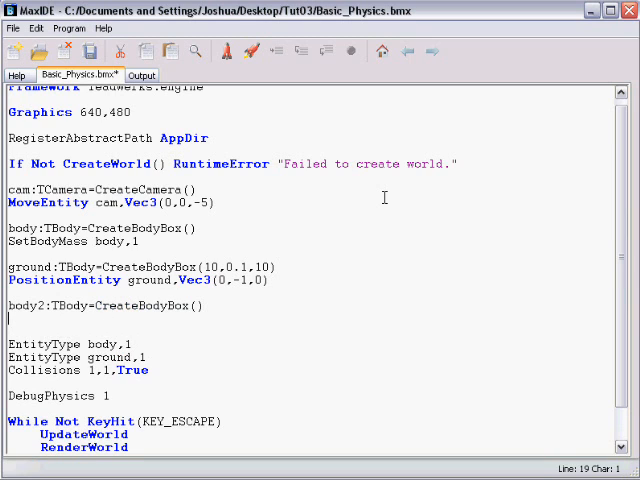
{"action": "type", "text": "SetBodyMass body2,"}
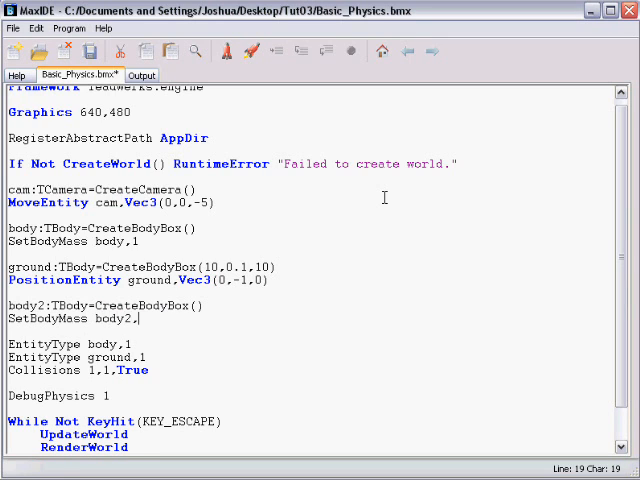
{"action": "type", "text": "1"}
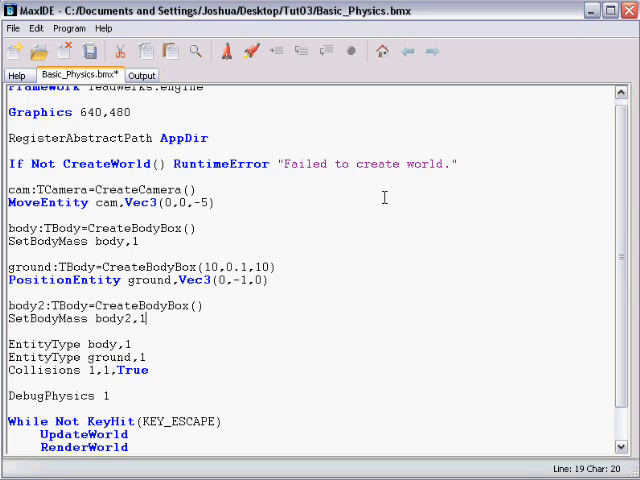
Add PositionEntity body2,Vec3(0.5,2,0) and EntityType body2,1
{"action": "type", "text": "positionEntity"}
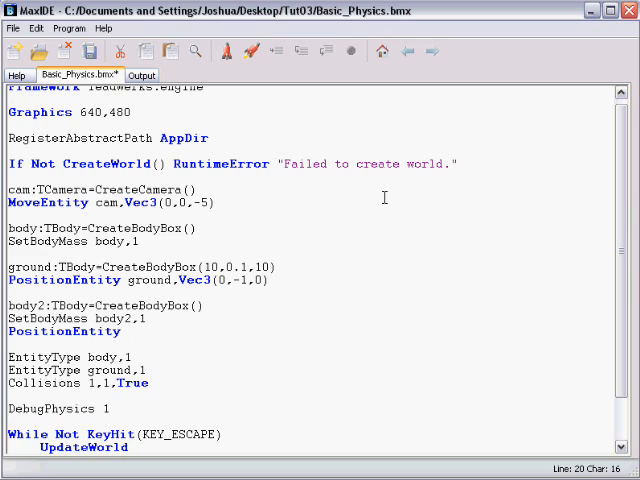
{"action": "type", "text": "body2,Vec3("}
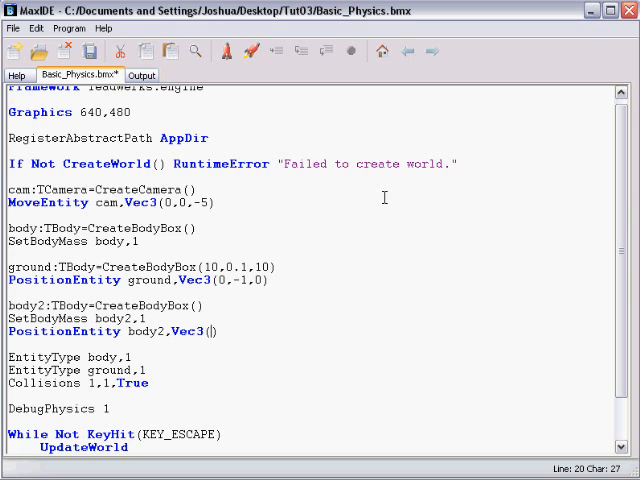
{"action": "type", "text": "0.5,2,"}
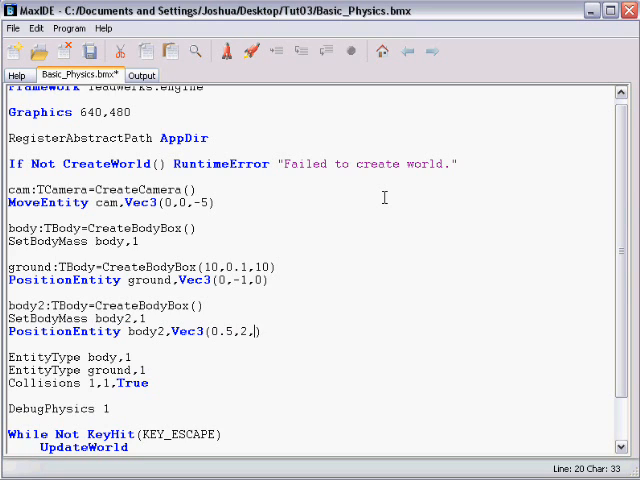
{"action": "type", "text": "0)"}
{"action": "type", "text": "EntityTy"}
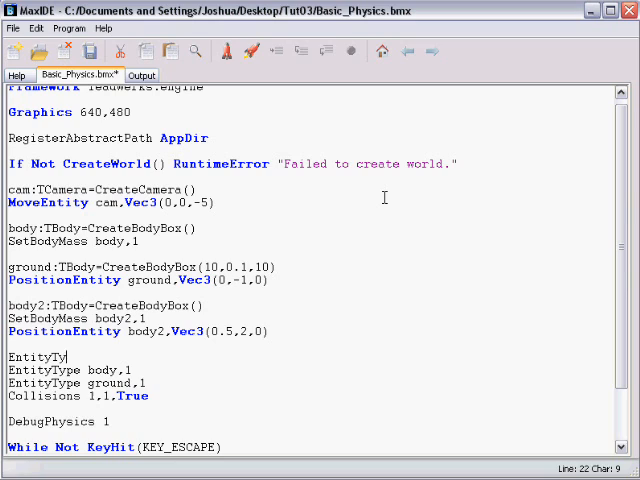
{"action": "type", "text": "e body"}
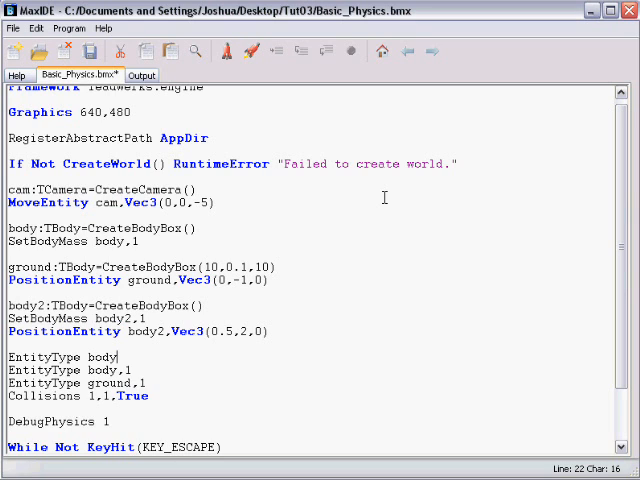
{"action": "type", "text": "2,1"}
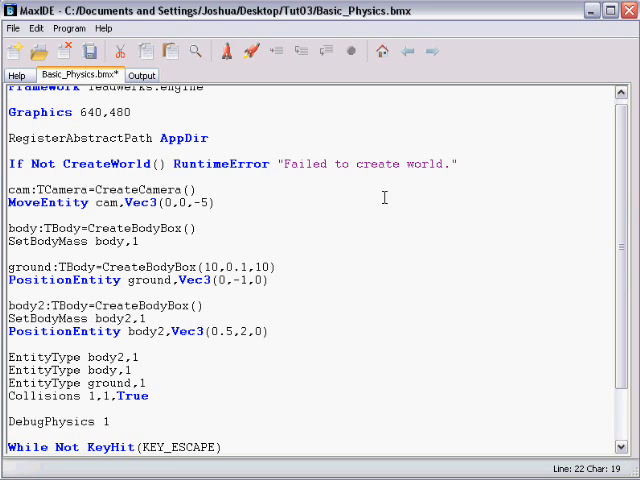
{"action": "mouse_move", "coordinate": [412, 230]}
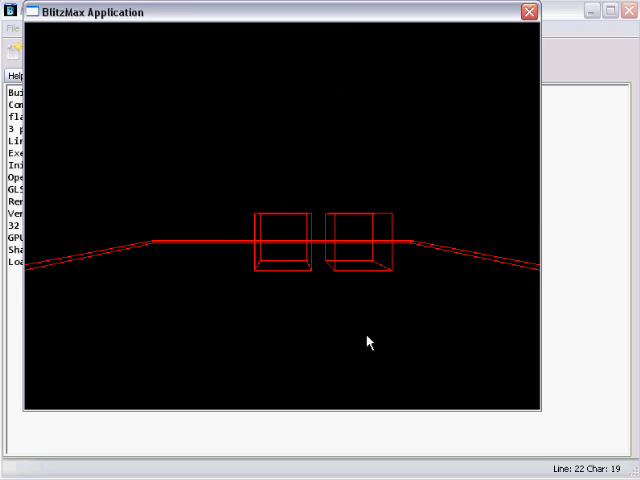
{"action": "left_click", "coordinate": [524, 12]}
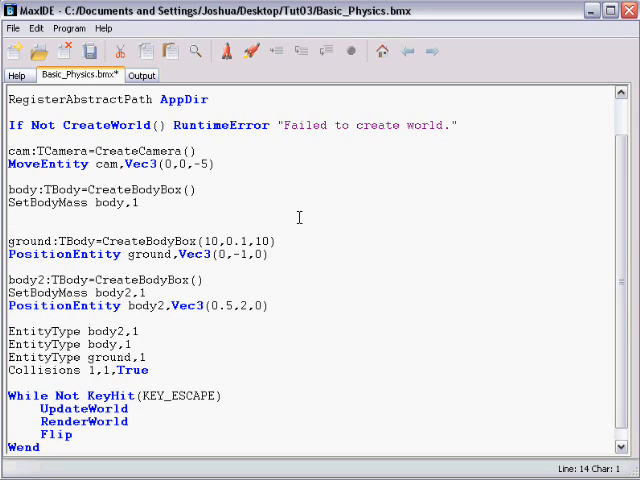
Add mesh:TMesh=CreateCube() and EntityParent mesh,body below SetBodyMass body,1
{"action": "type", "text": "mesh:TMes"}
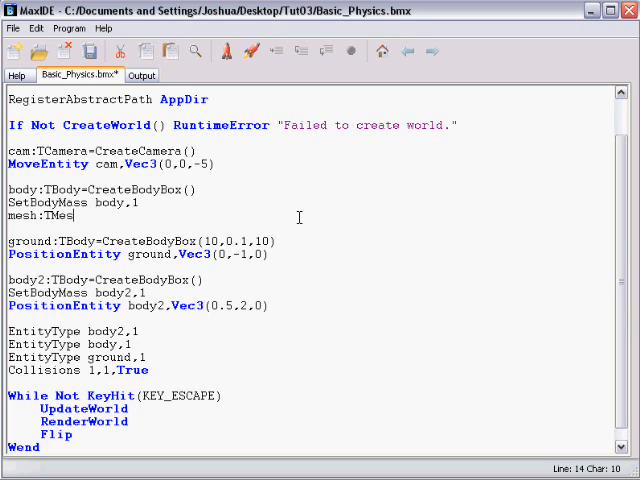
{"action": "type", "text": "h=CreateCube("}
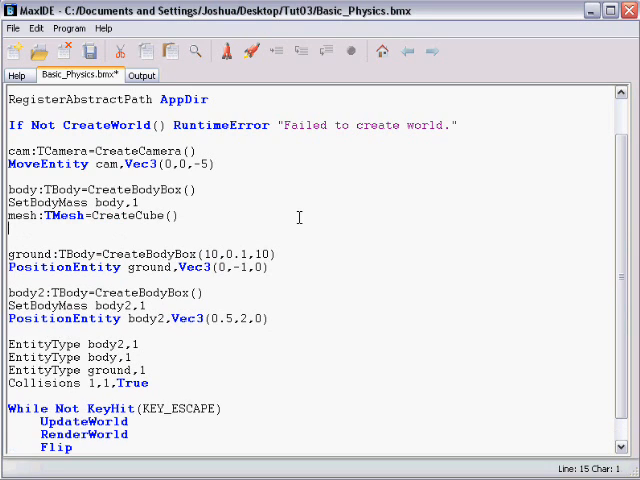
{"action": "type", "text": "EntityParent"}
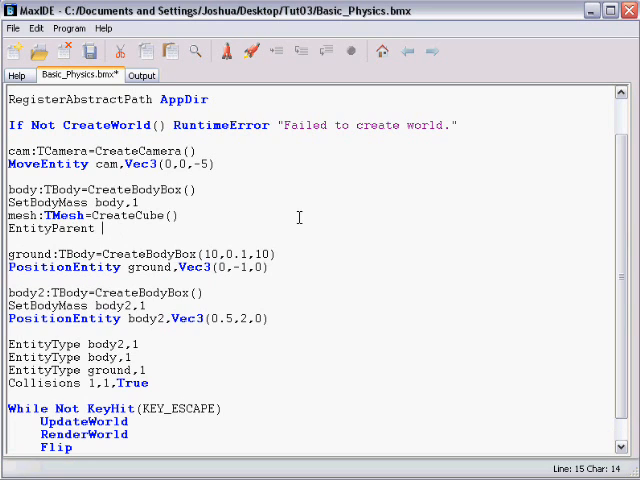
{"action": "type", "text": "mesh"}
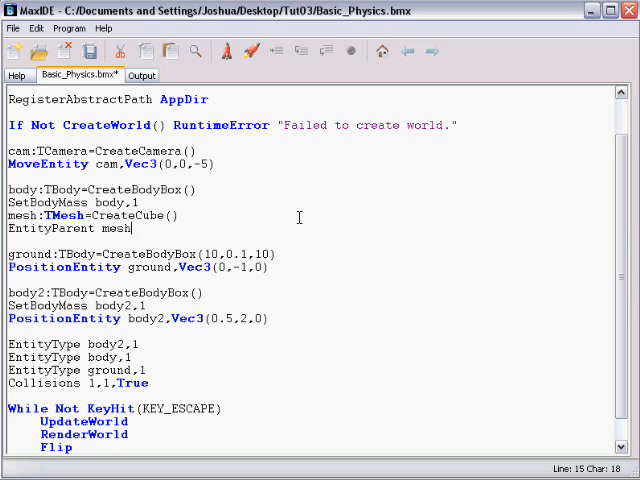
{"action": "type", "text": ",body"}
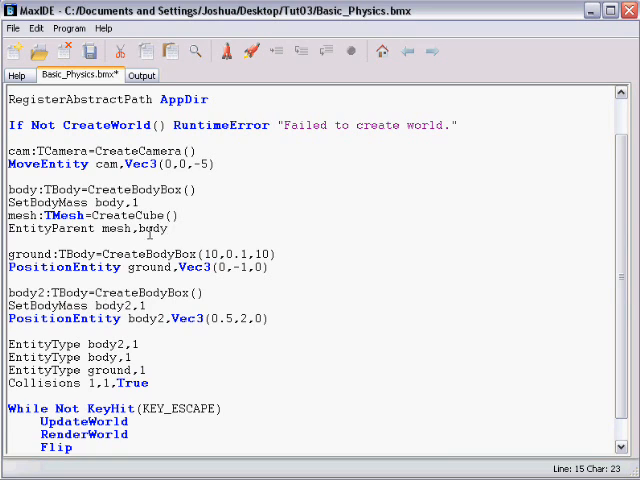
{"action": "double_click", "coordinate": [116, 228]}
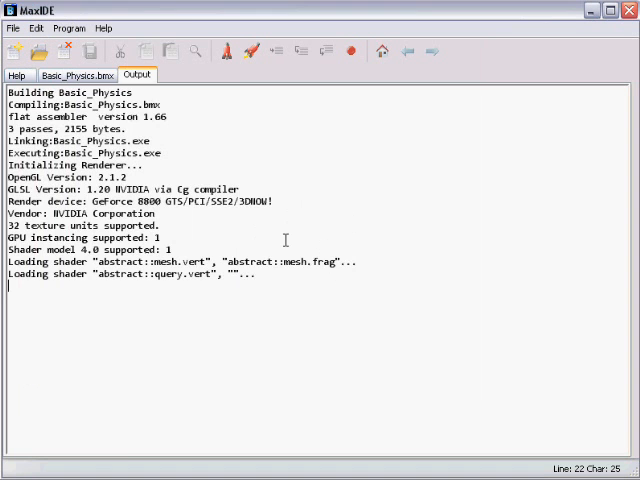
Return from the Output log to editing the Basic_Physics source
{"action": "left_click", "coordinate": [76, 76]}
{"action": "type", "text": "D"}
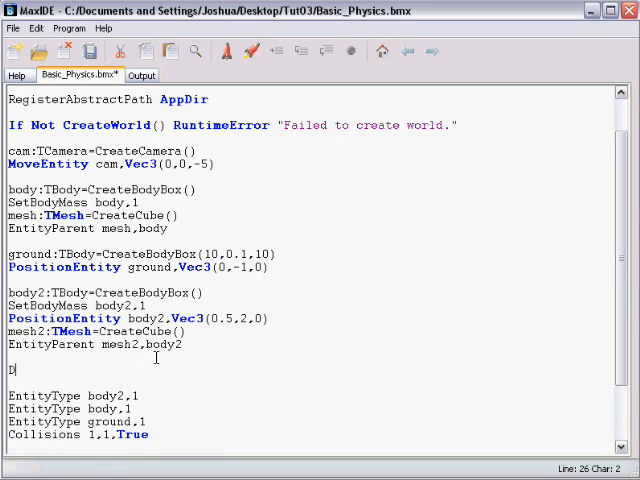
Add DebugPhysics 1 after the EntityParent mesh2,body2 line
{"action": "type", "text": "ebugPhysics"}
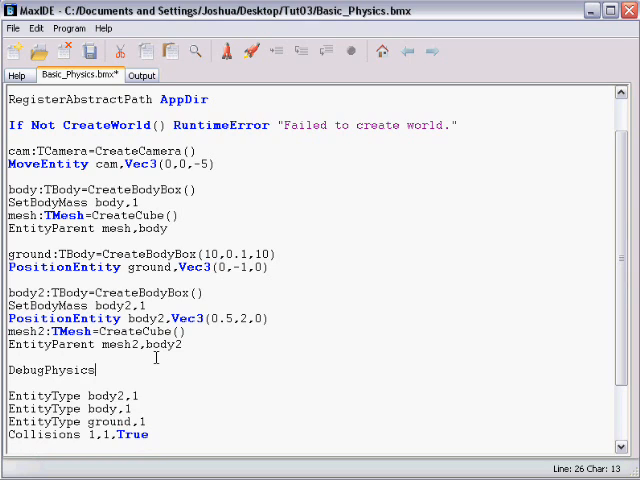
{"action": "type", "text": "1"}
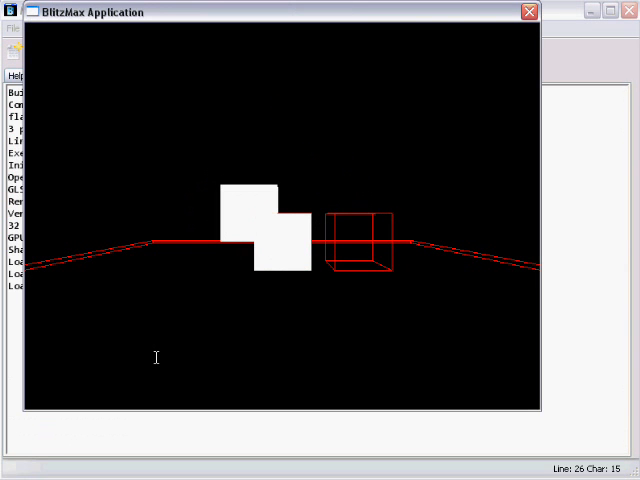
{"action": "mouse_move", "coordinate": [388, 308]}
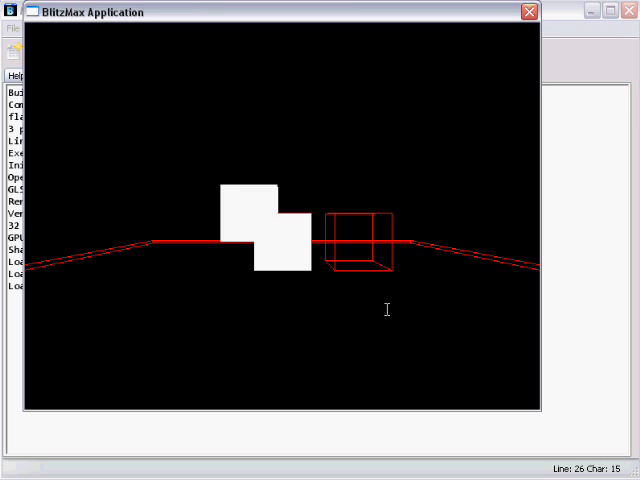
{"action": "mouse_move", "coordinate": [236, 232]}
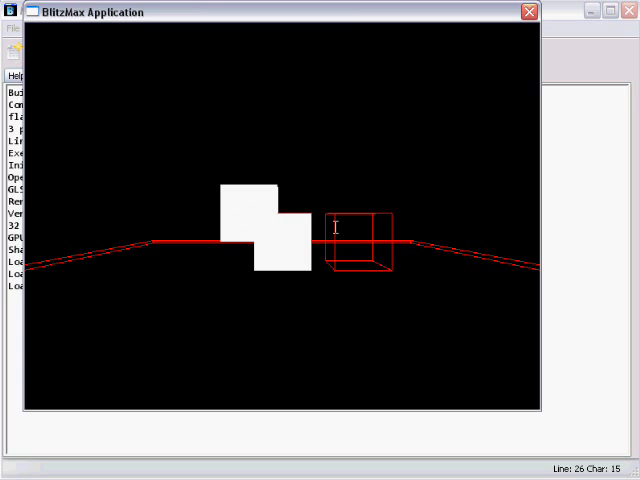
{"action": "mouse_move", "coordinate": [340, 156]}
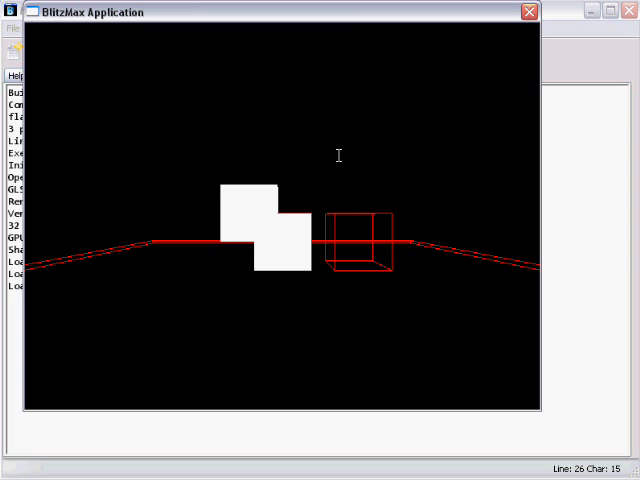
{"action": "mouse_move", "coordinate": [232, 200]}
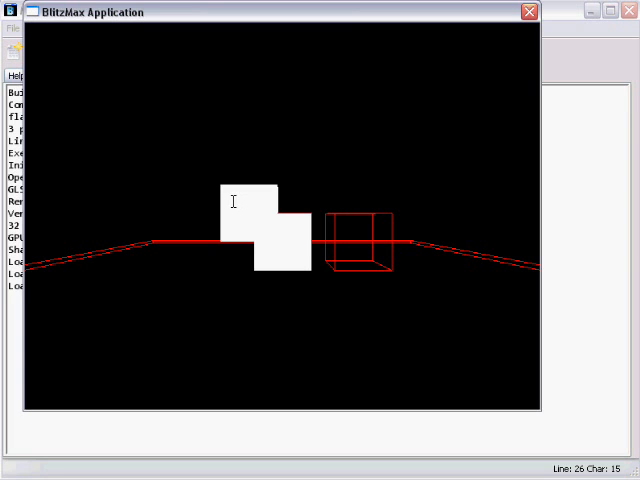
{"action": "mouse_move", "coordinate": [360, 240]}
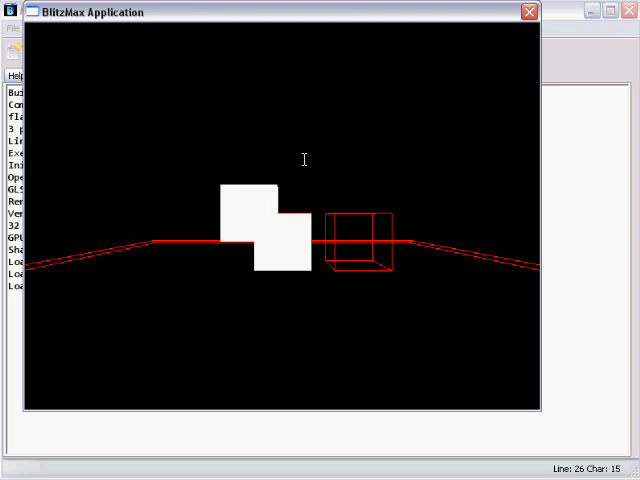
{"action": "left_click", "coordinate": [524, 12]}
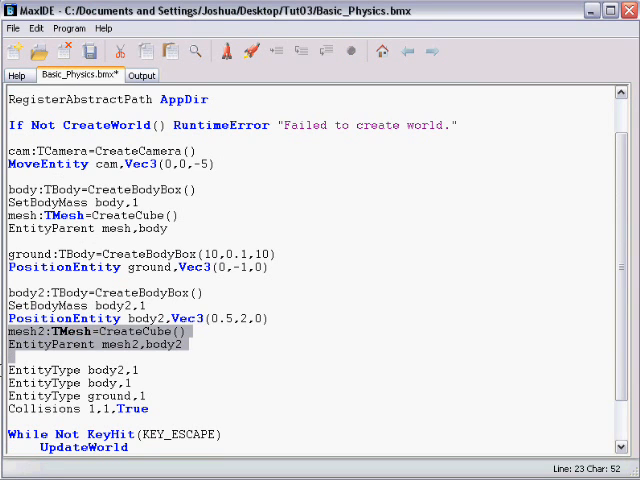
Re-place the mesh2 lines and add groundmesh:TMesh=CreateCube()
{"action": "key", "text": "Delete"}
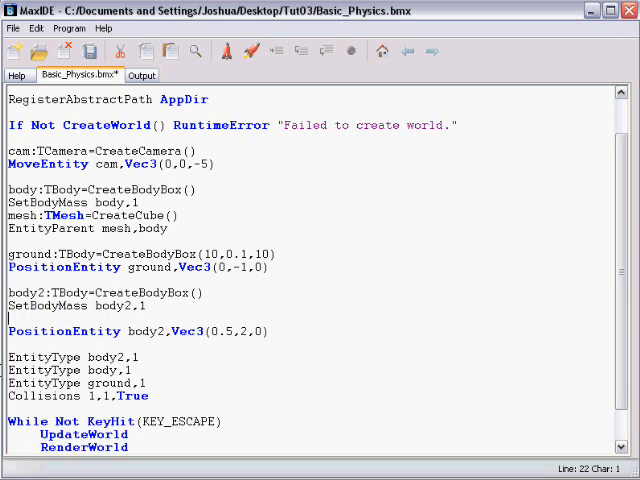
{"action": "type", "text": "mesh2:TMesh=CreateCube()"}
{"action": "left_click", "coordinate": [314, 280]}
{"action": "type", "text": "groundmesh:TMesh"}
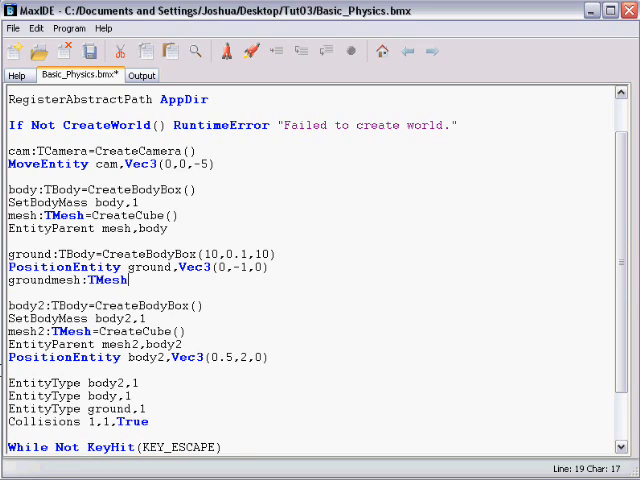
{"action": "type", "text": "=CreateCube("}
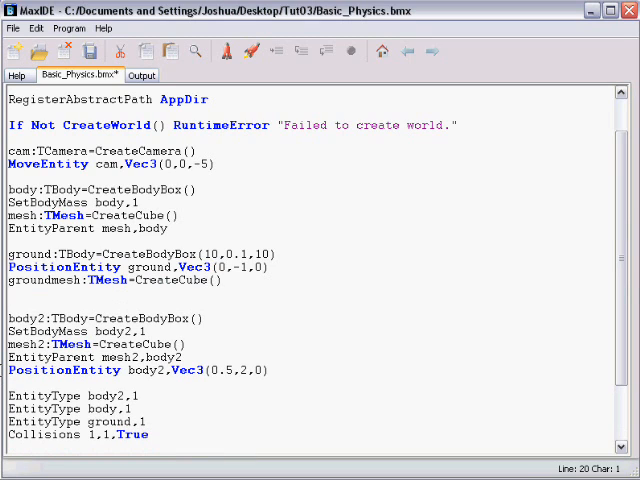
Add ScaleEntity groundmesh,Vec3(10,0.1,10) and EntityParent groundmesh,ground
{"action": "type", "text": "scaleEntity groundmesh,vec3"}
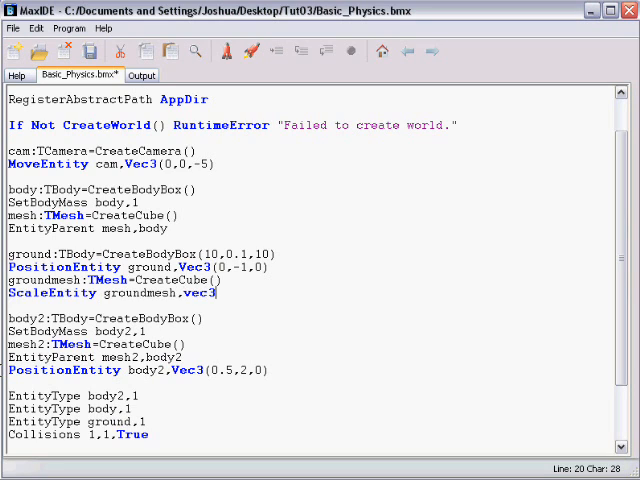
{"action": "type", "text": "(10"}
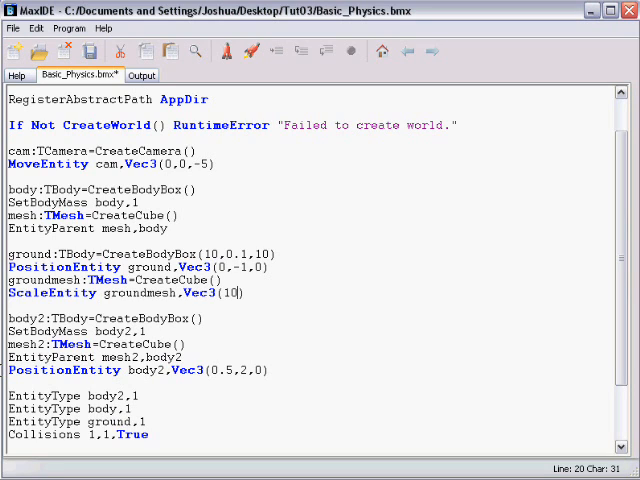
{"action": "type", "text": ",0.1,10"}
{"action": "type", "text": "E"}
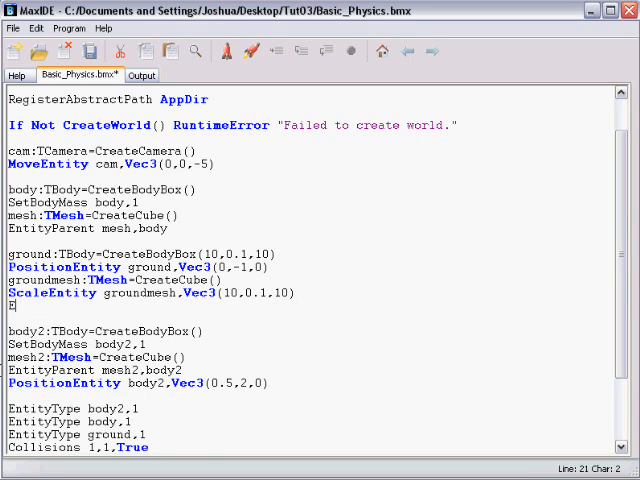
{"action": "type", "text": "ntityParent grou"}
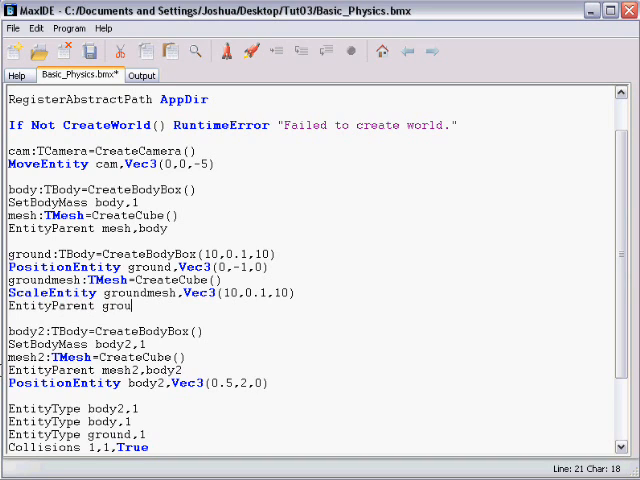
{"action": "type", "text": "ndmesh,"}
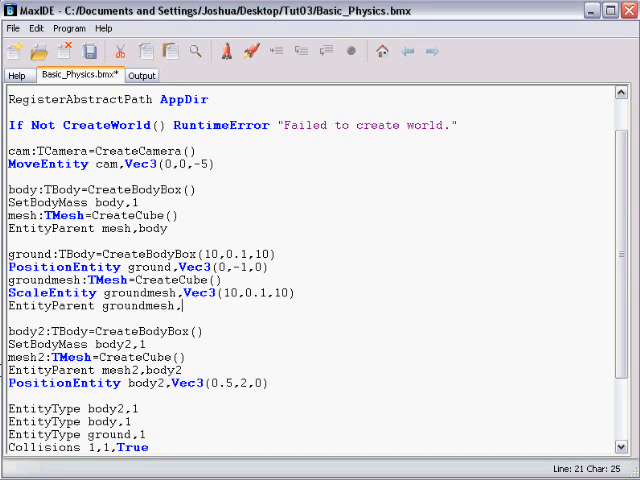
{"action": "type", "text": "ground"}
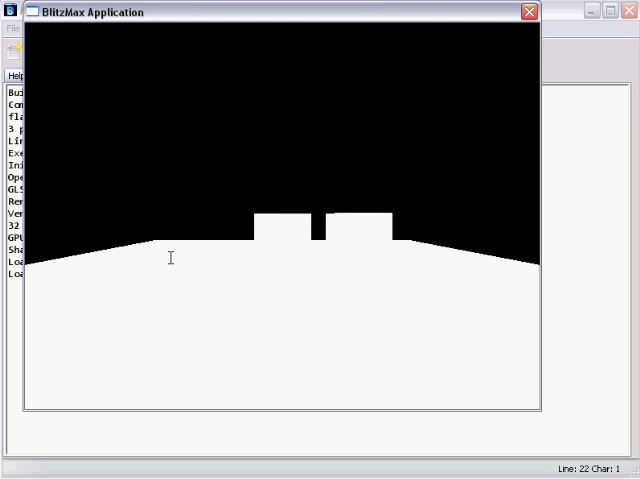
{"action": "mouse_move", "coordinate": [284, 246]}
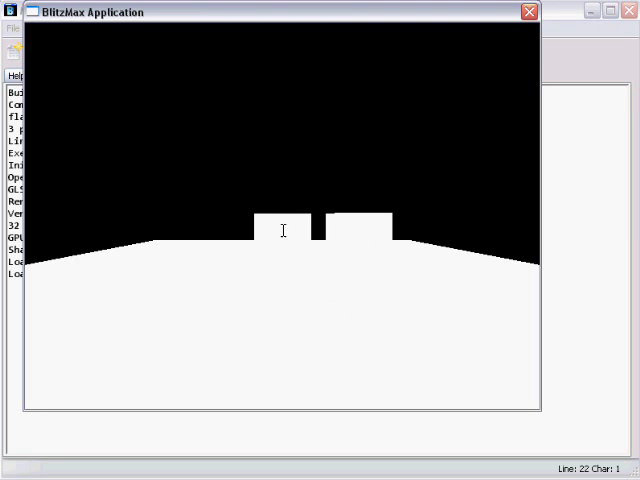
{"action": "mouse_move", "coordinate": [342, 252]}
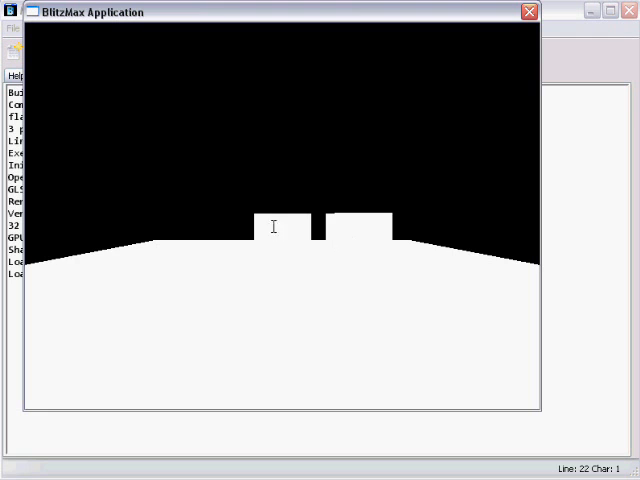
{"action": "mouse_move", "coordinate": [120, 324]}
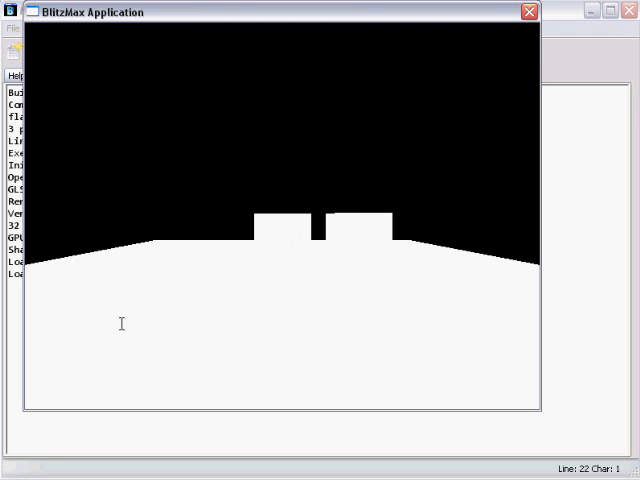
{"action": "mouse_move", "coordinate": [310, 272]}
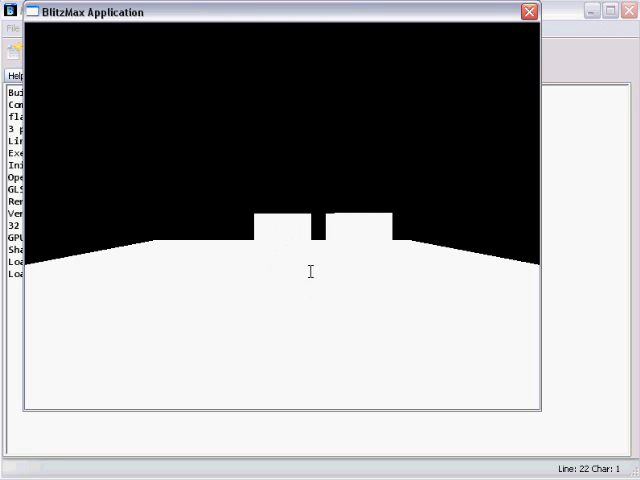
{"action": "left_click", "coordinate": [524, 12]}
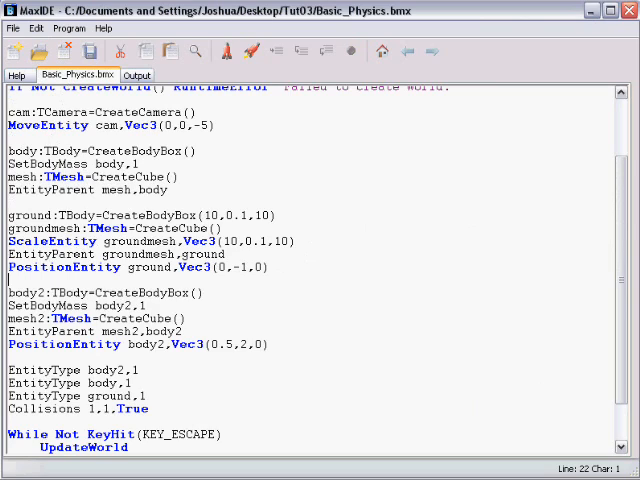